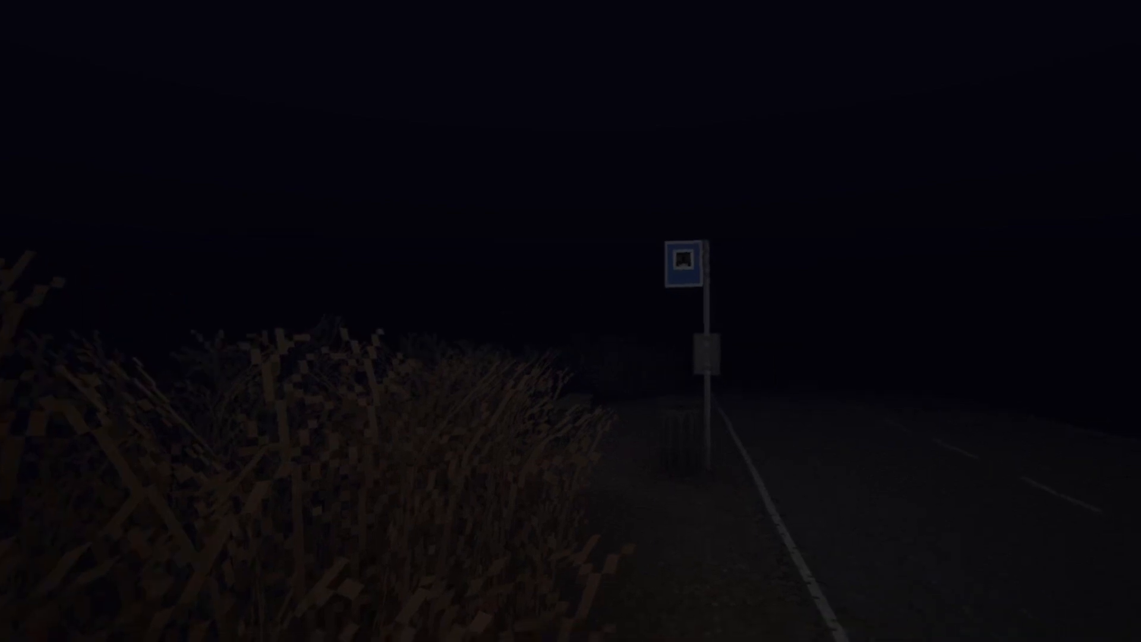
mouse_move(571, 321)
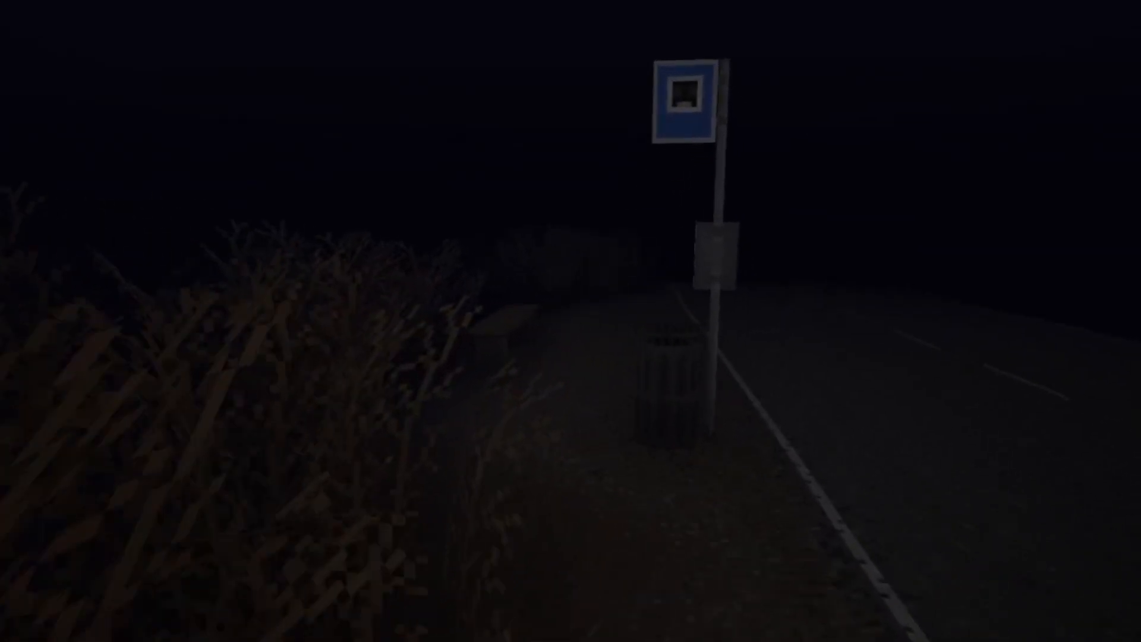
mouse_move(570, 321)
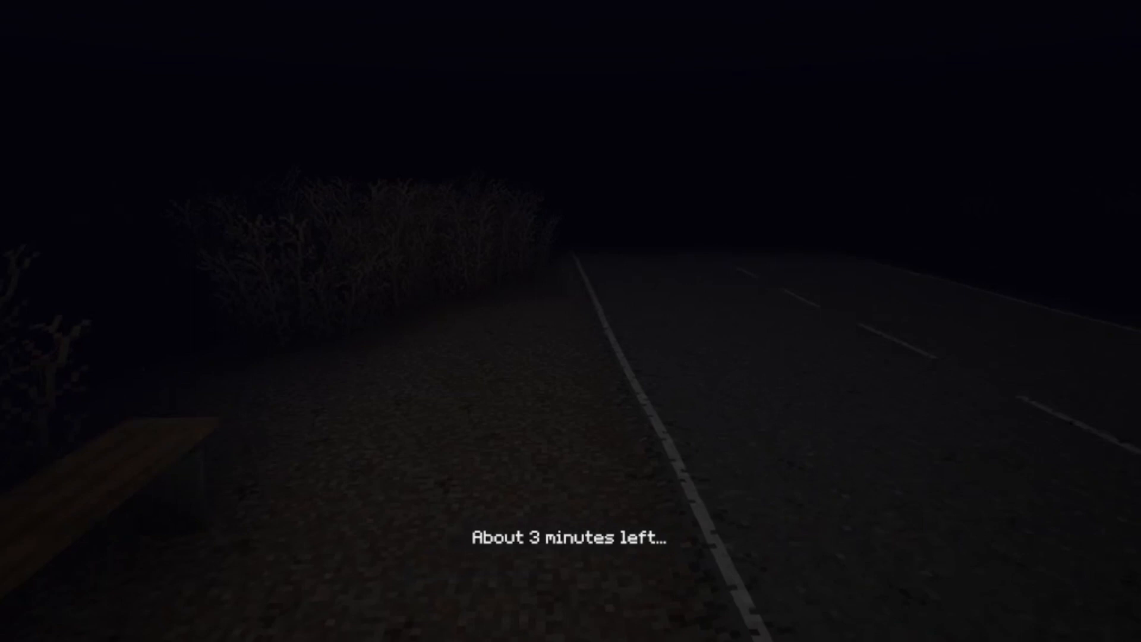
mouse_move(571, 321)
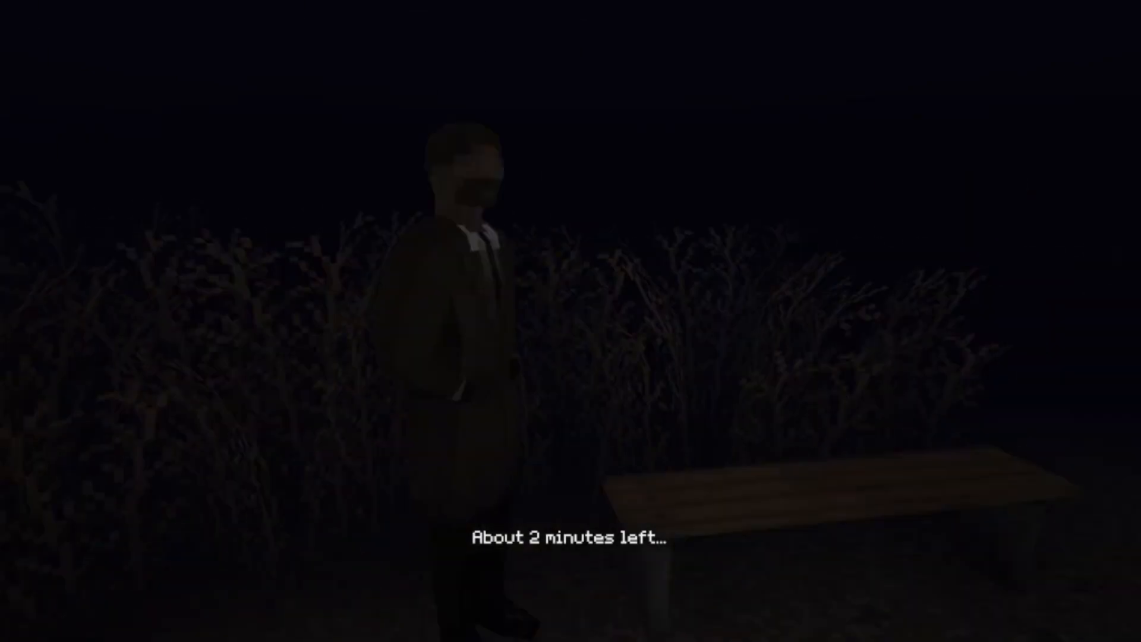
mouse_move(571, 321)
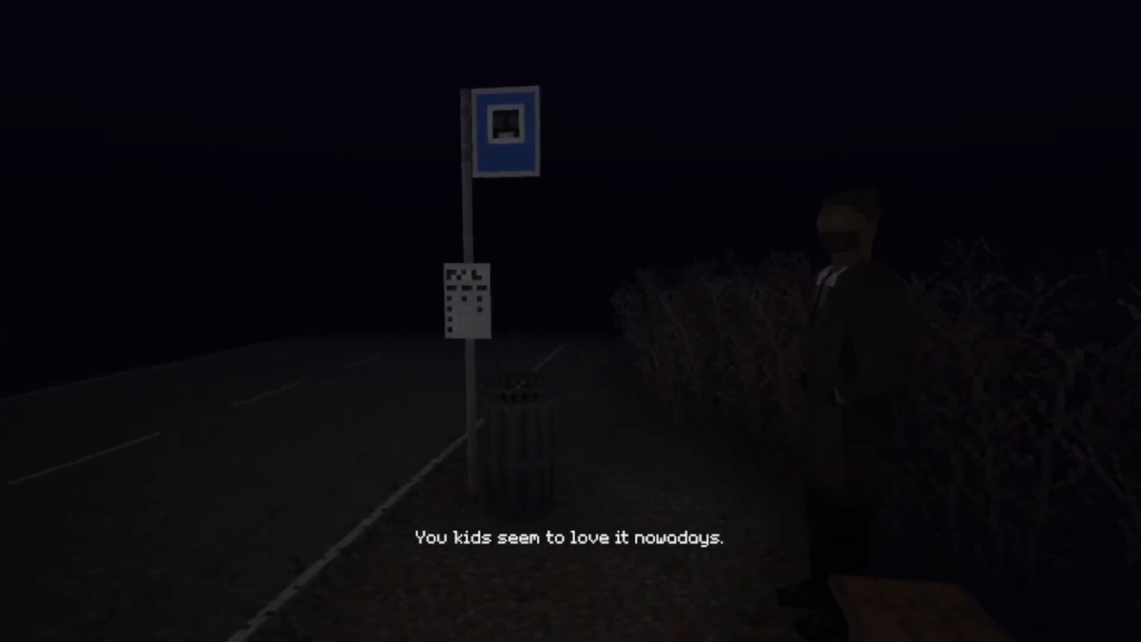
mouse_move(570, 321)
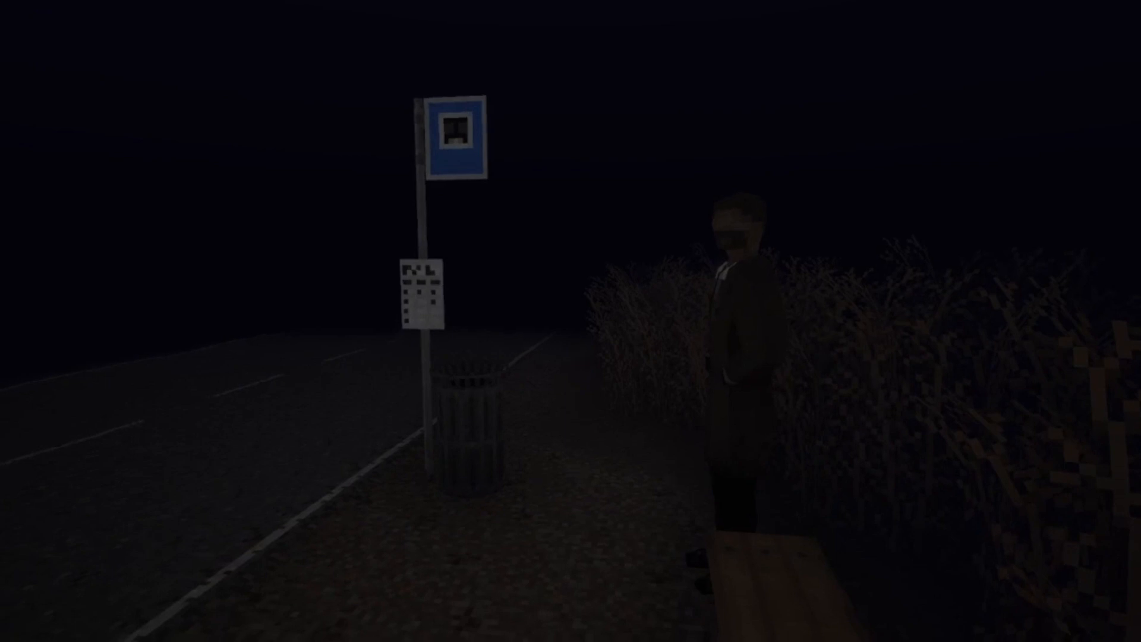
mouse_move(571, 321)
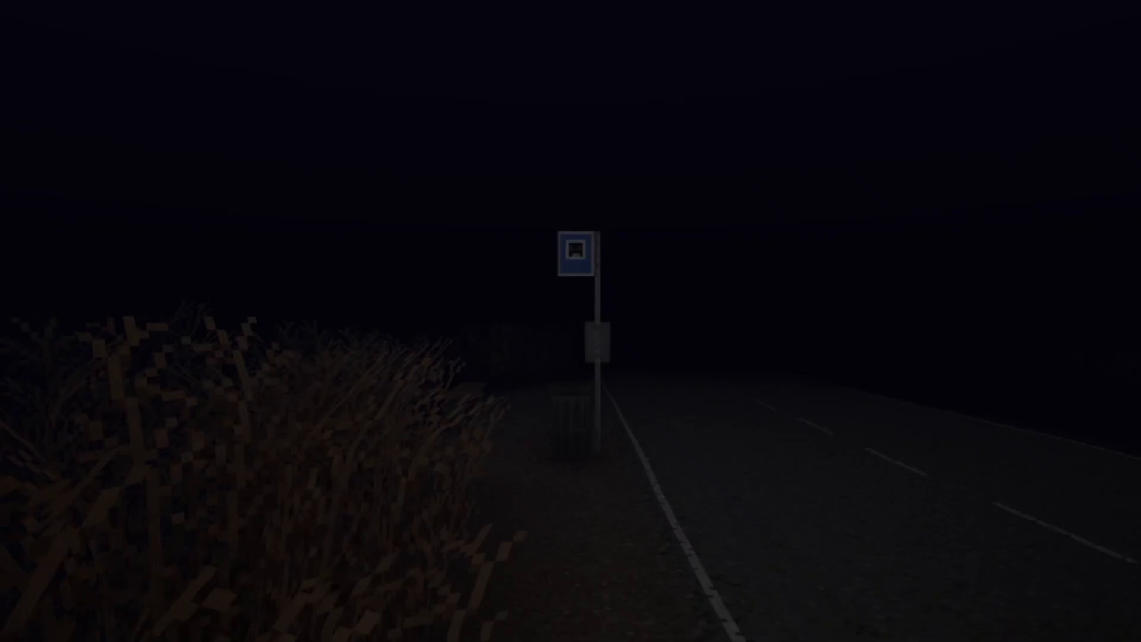
Face the bus stop sign and pause the game, showing Continue, Settings and Quit
key(Escape)
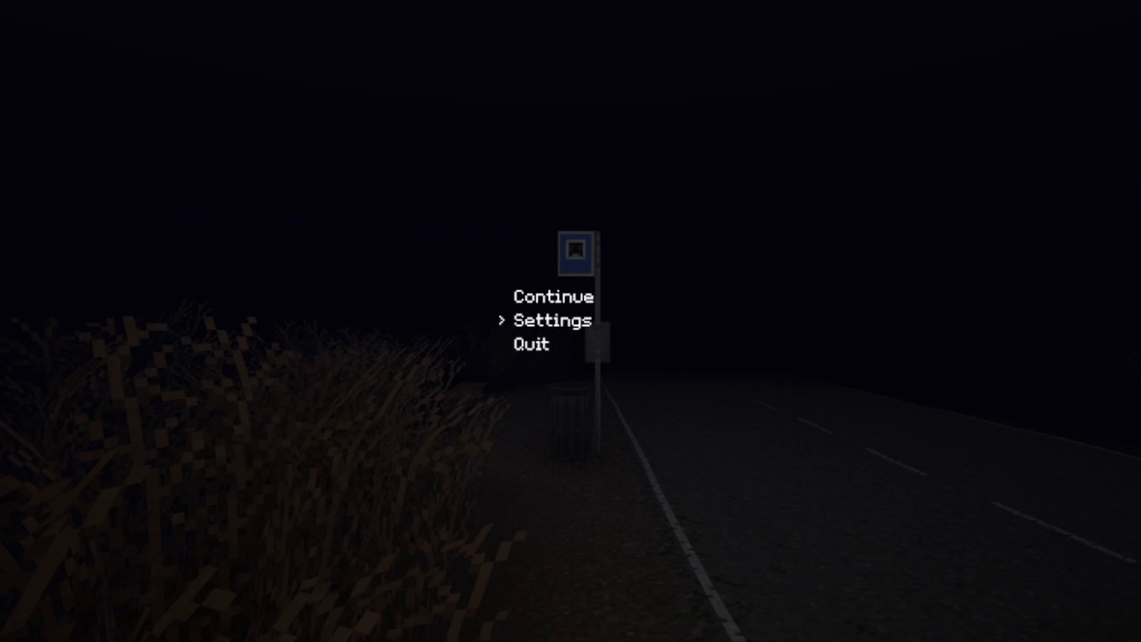